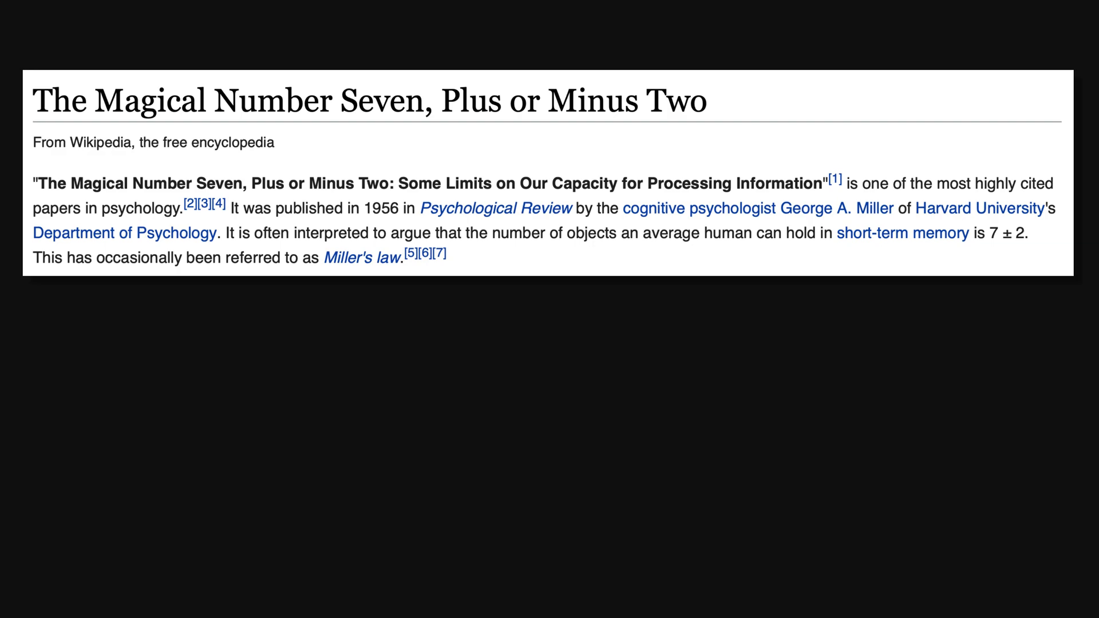
drag(459, 242, 824, 242)
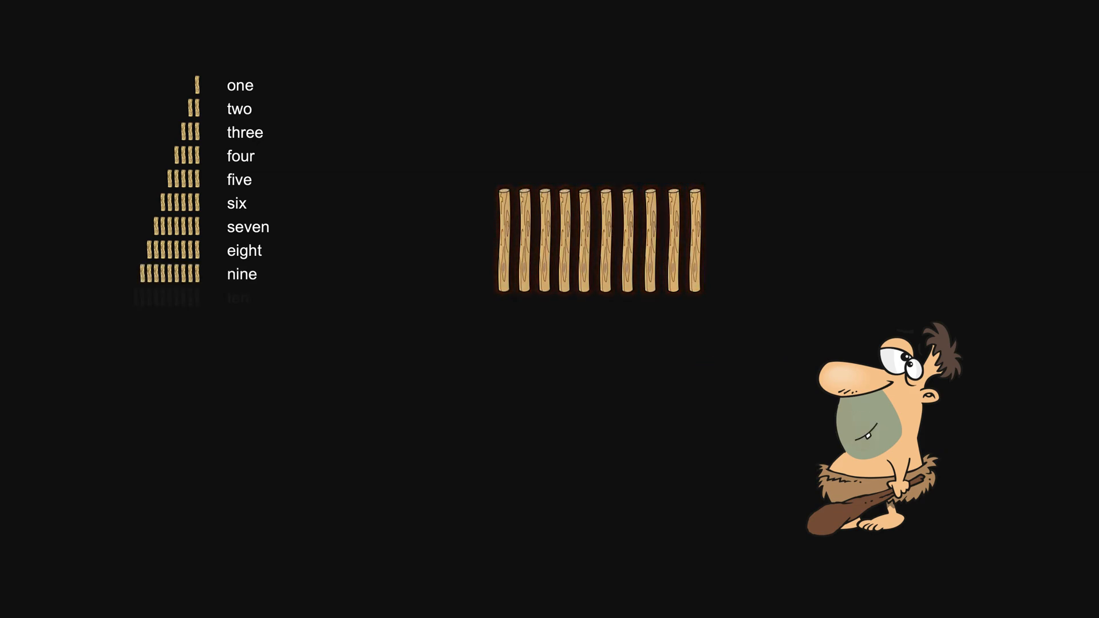
click(719, 242)
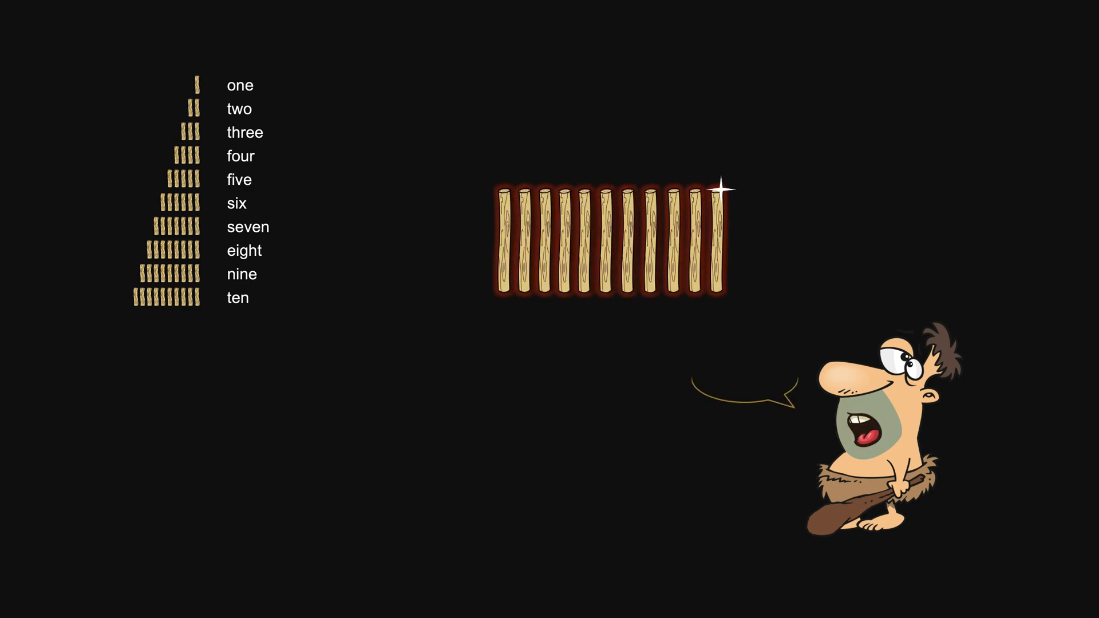